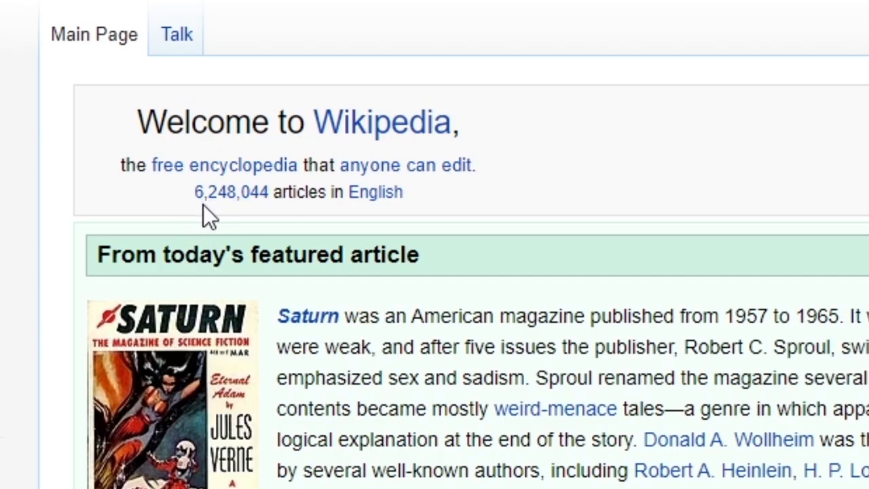
pyautogui.moveTo(256, 217)
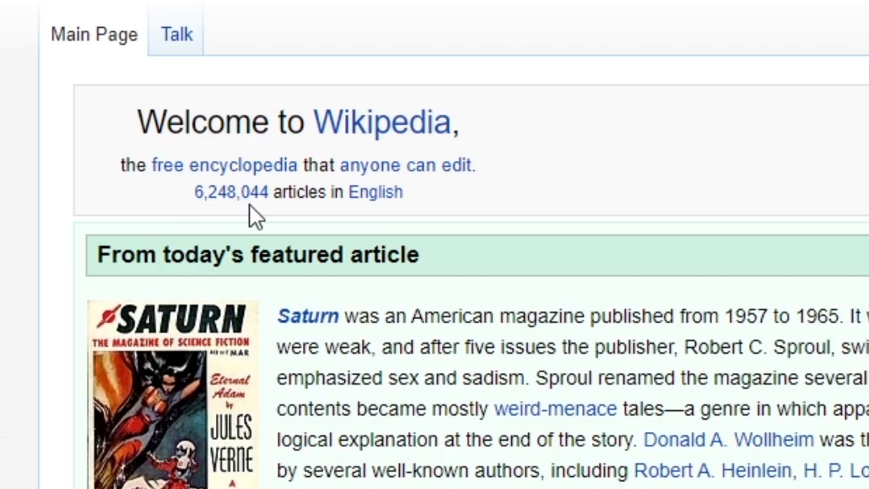
pyautogui.moveTo(376, 191)
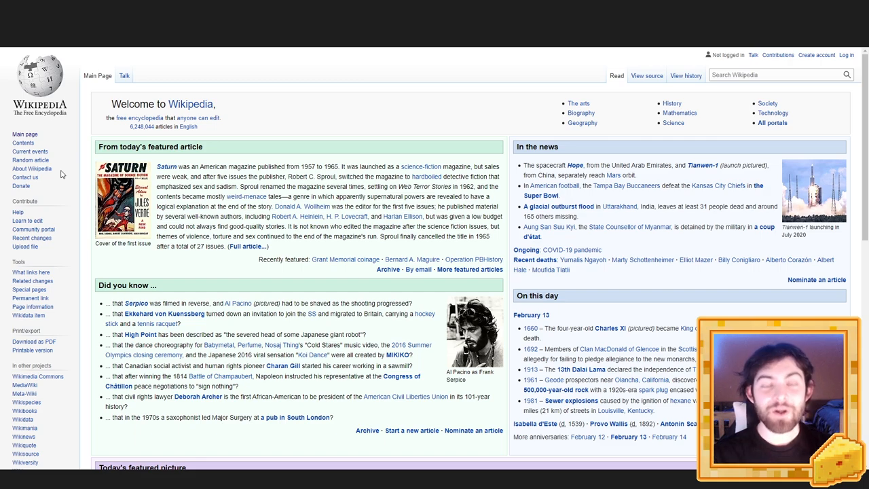
# Load a random article from the Main Page, landing on 'Chocolaterie Robert'.
pyautogui.scroll(-3)
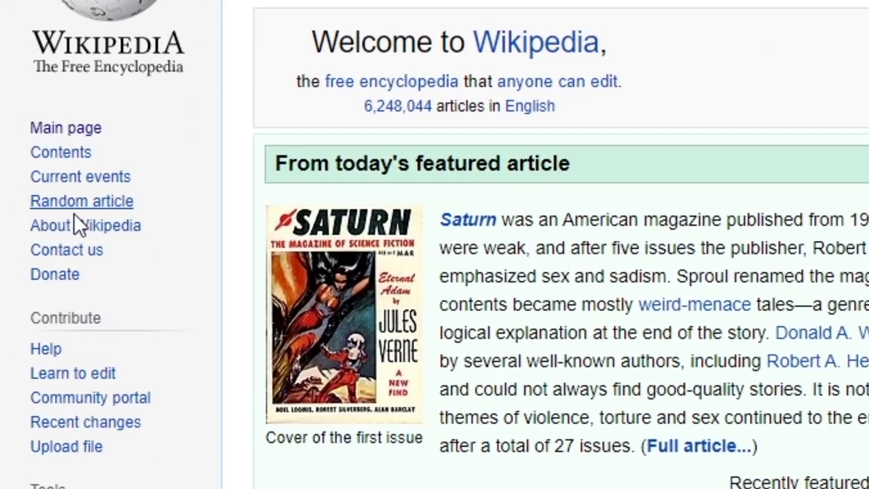
pyautogui.moveTo(82, 201)
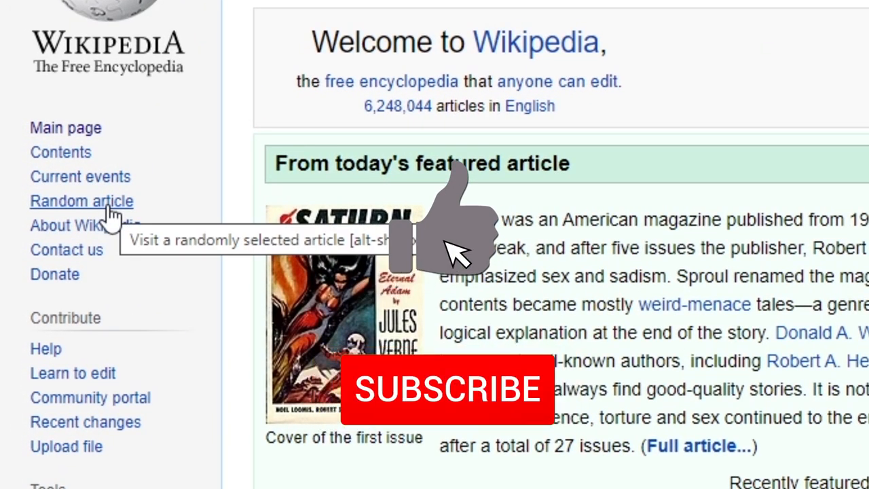
pyautogui.click(447, 390)
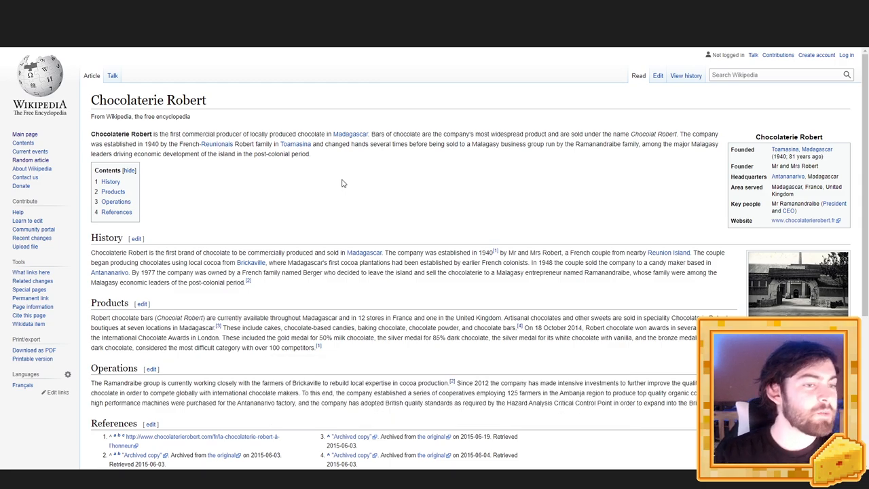
pyautogui.moveTo(371, 171)
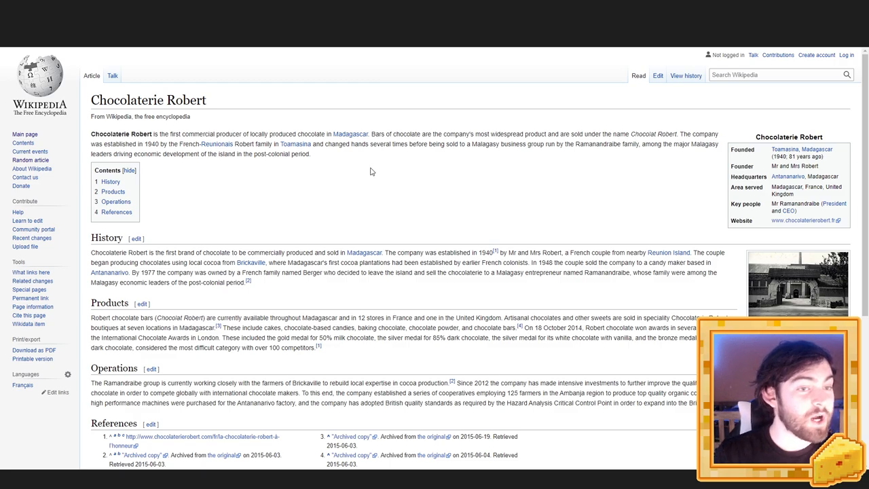
pyautogui.moveTo(428, 153)
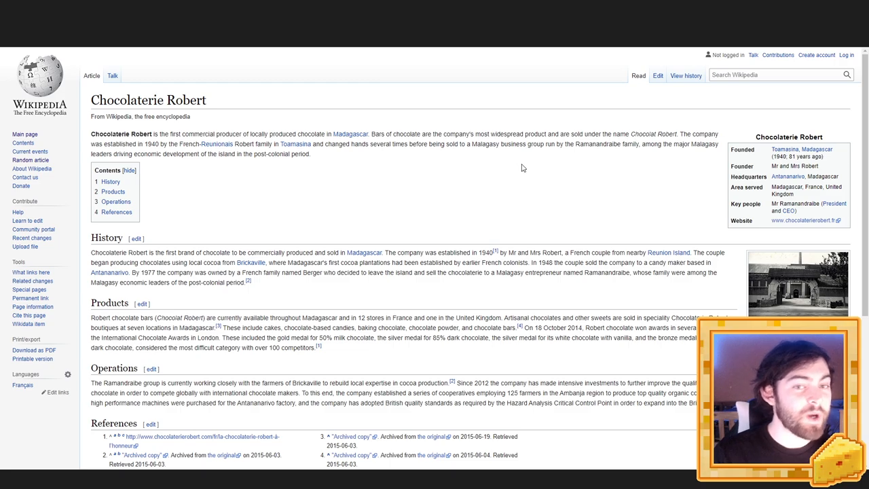
pyautogui.moveTo(601, 177)
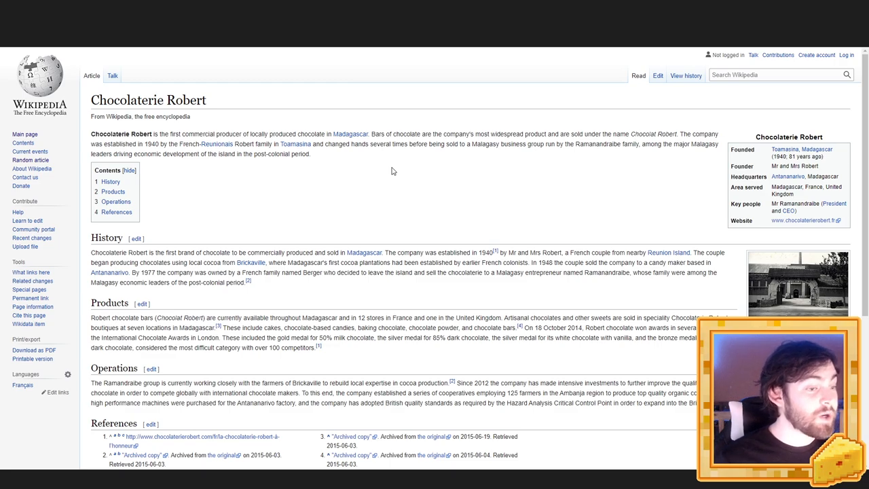
pyautogui.scroll(-3)
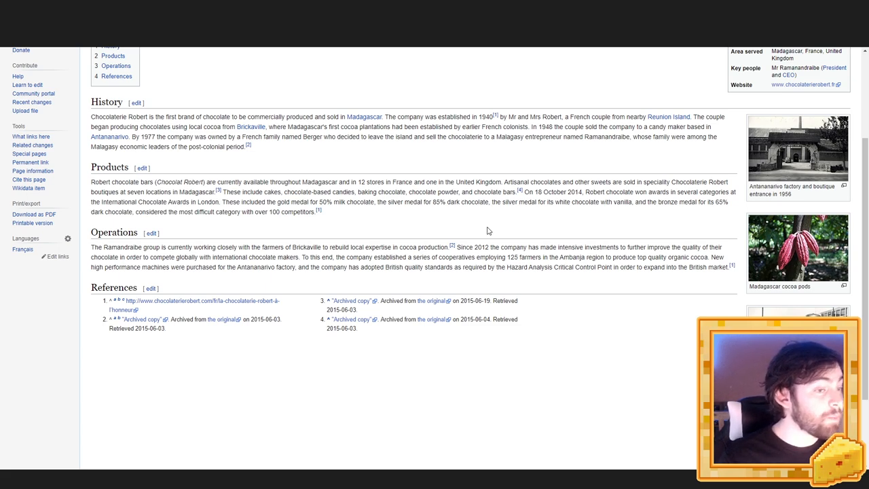
pyautogui.scroll(-3)
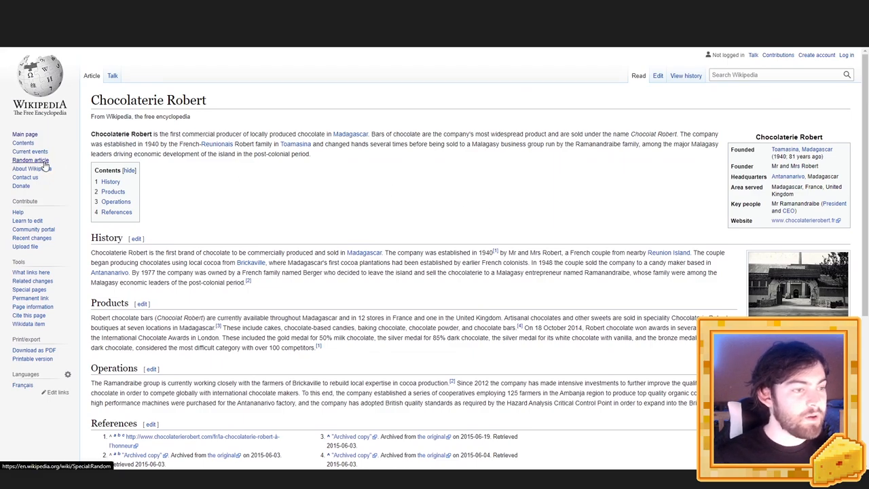
# Load the next random article, 'Robert Plunket', about an Irish Anglican priest.
pyautogui.click(30, 160)
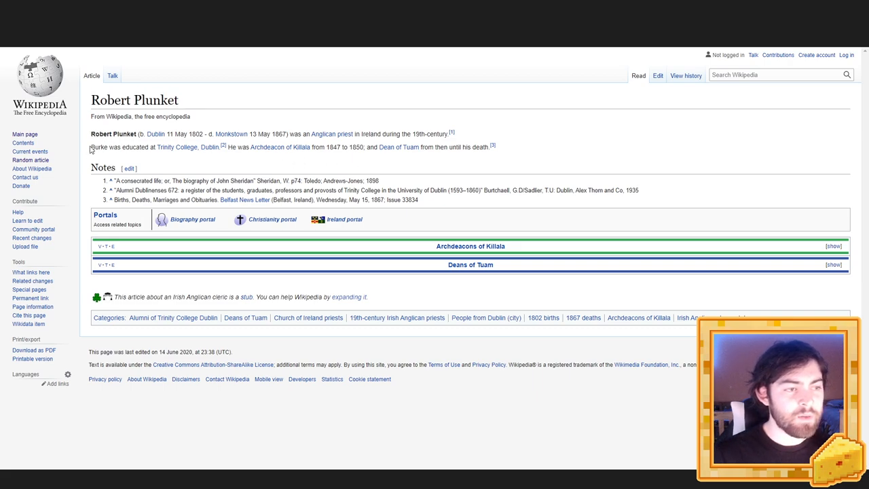
pyautogui.doubleClick(99, 147)
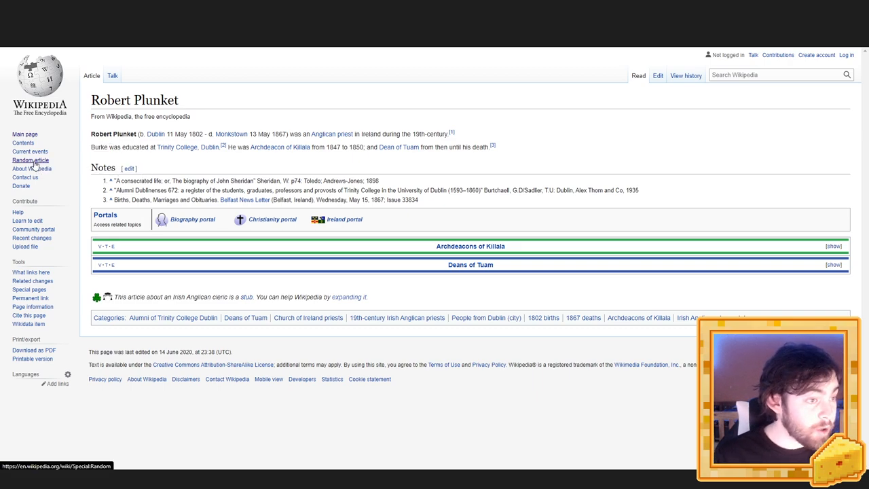
# Load the random article 'Craig Stapleton (rugby league)' and scroll through it.
pyautogui.click(30, 159)
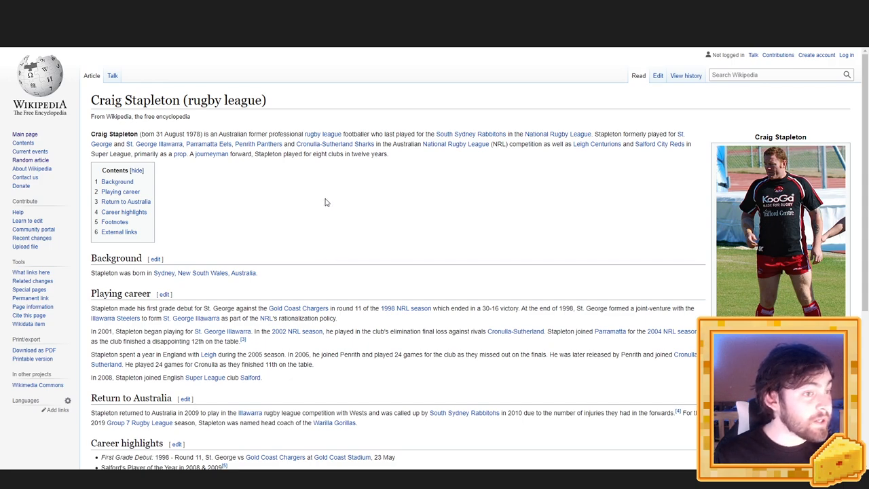
pyautogui.moveTo(364, 214)
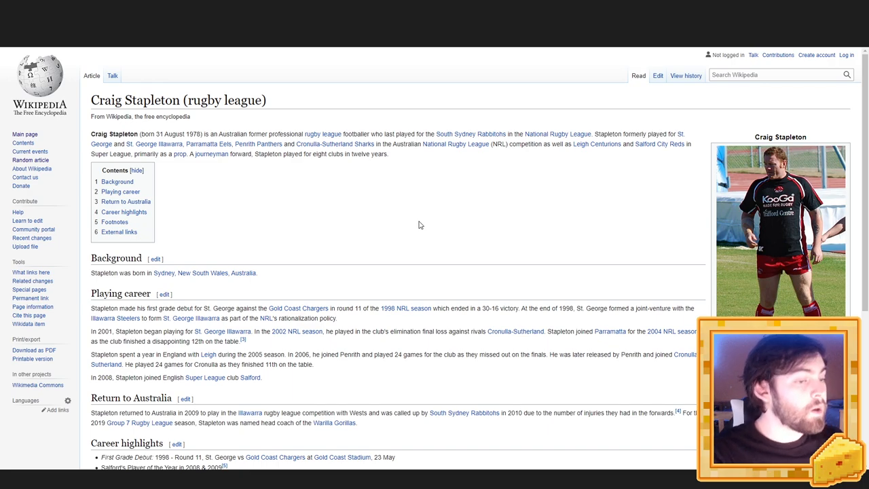
pyautogui.scroll(-3)
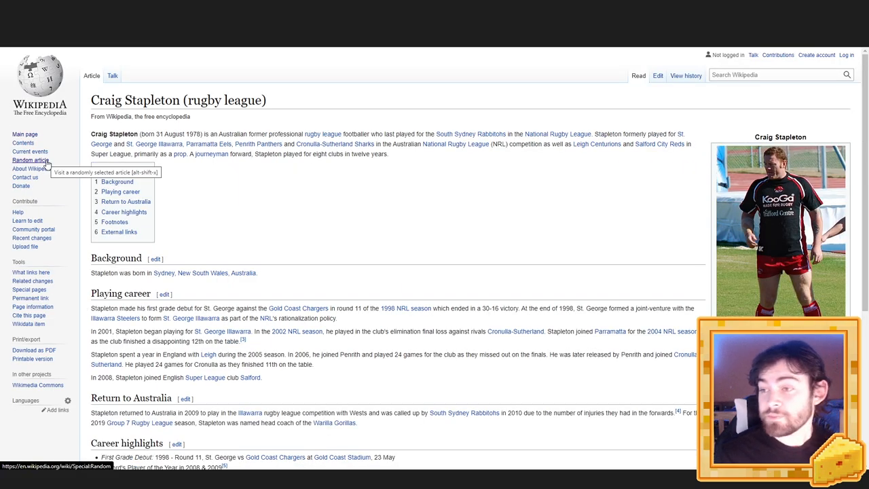
# Load the random article 'Zeubach (Wiesent)', a stub about a Bavarian river.
pyautogui.click(30, 160)
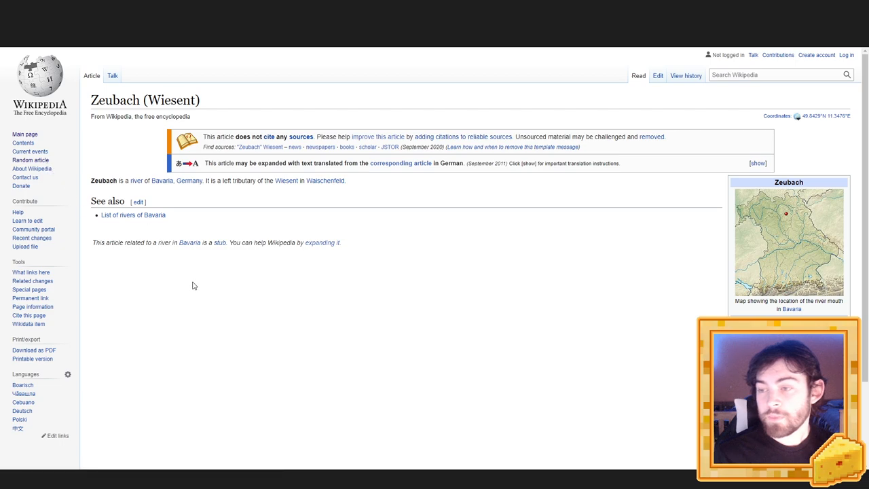
pyautogui.moveTo(267, 320)
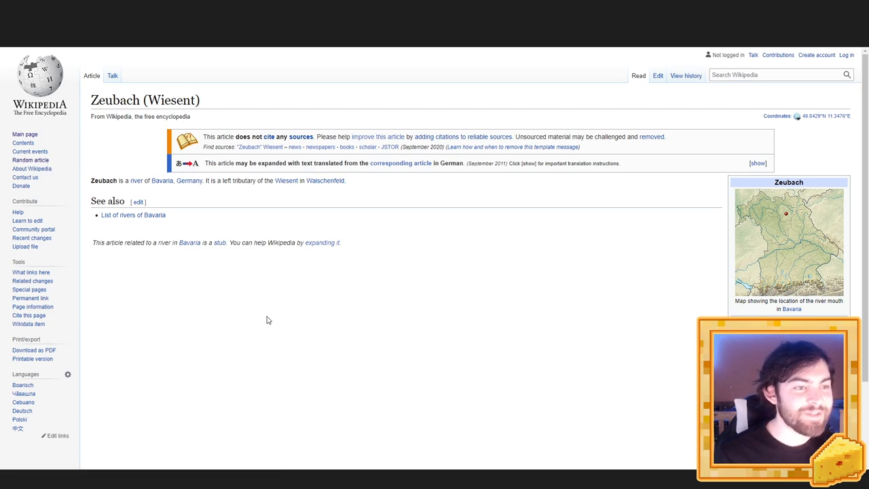
pyautogui.moveTo(173, 202)
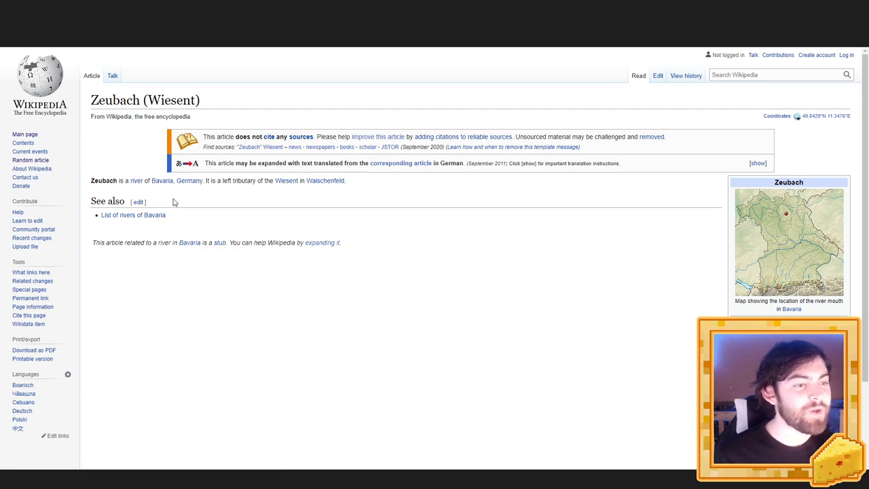
pyautogui.moveTo(228, 193)
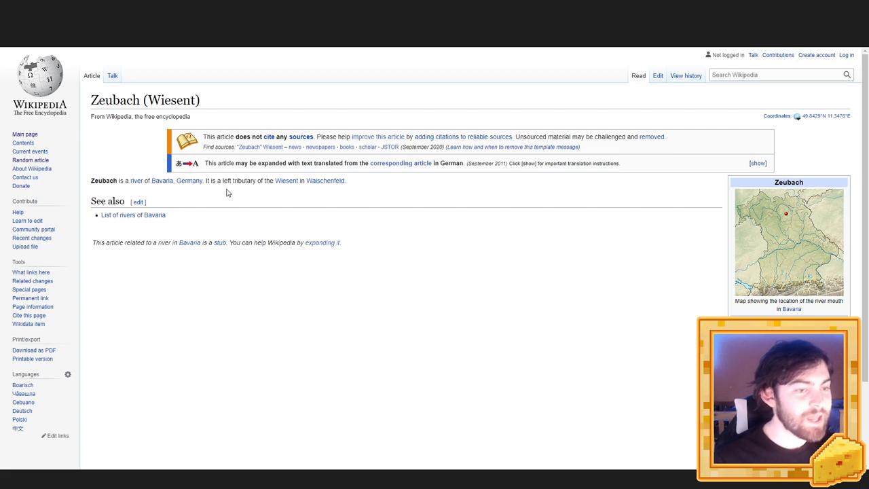
pyautogui.moveTo(304, 192)
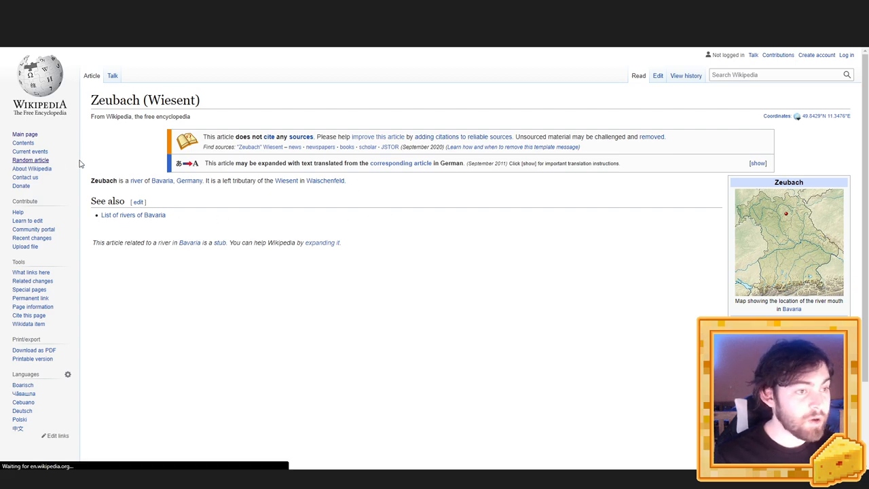
# Load the random article 'All Fall Down (Camo & Krooked song)' and scroll down.
pyautogui.click(30, 159)
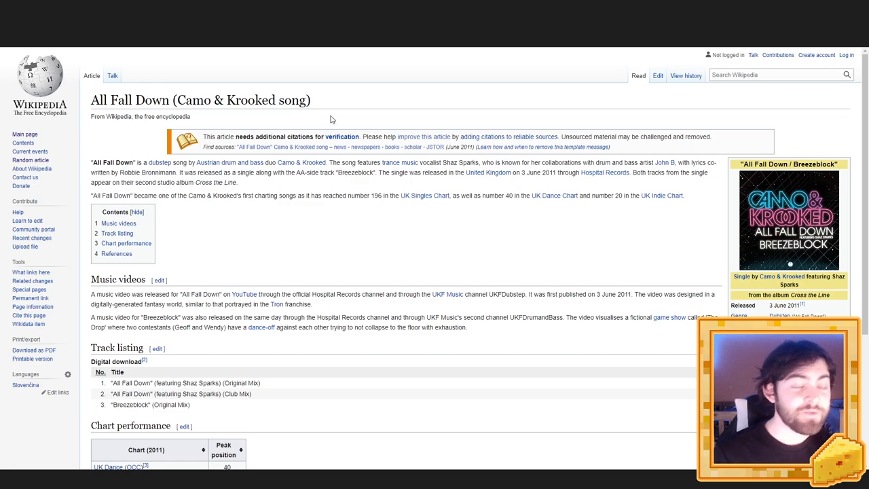
pyautogui.moveTo(333, 93)
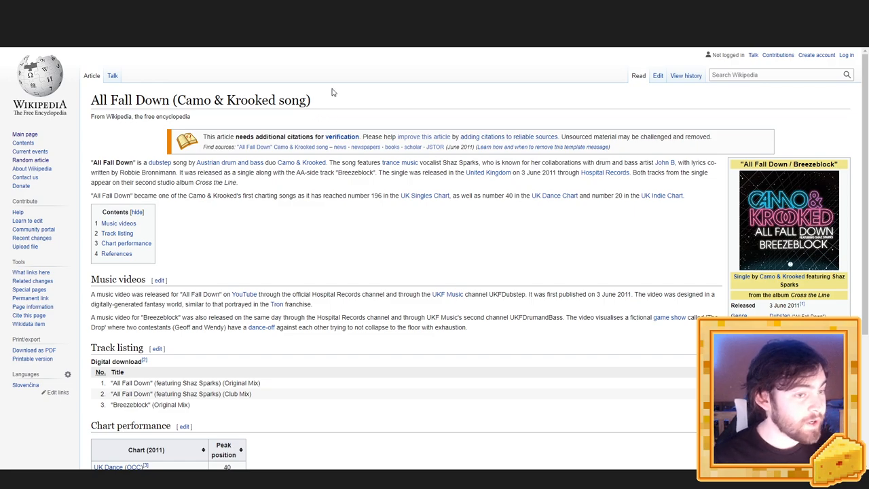
pyautogui.scroll(-3)
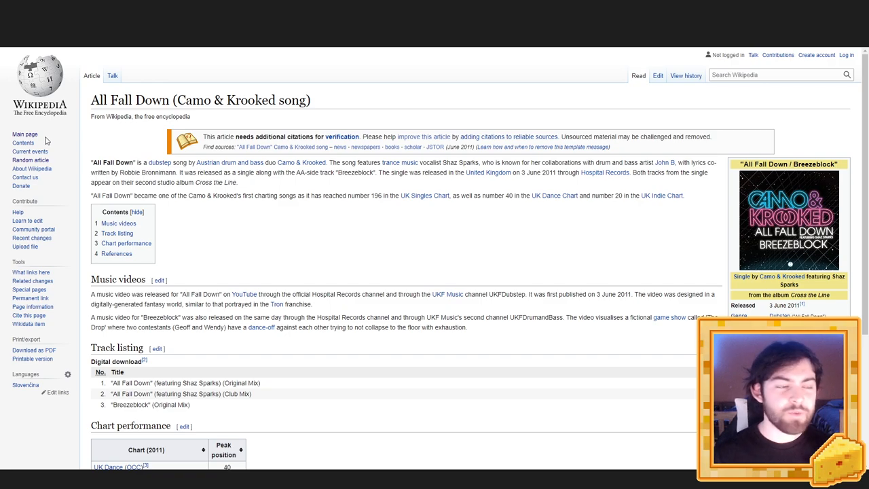
pyautogui.click(30, 160)
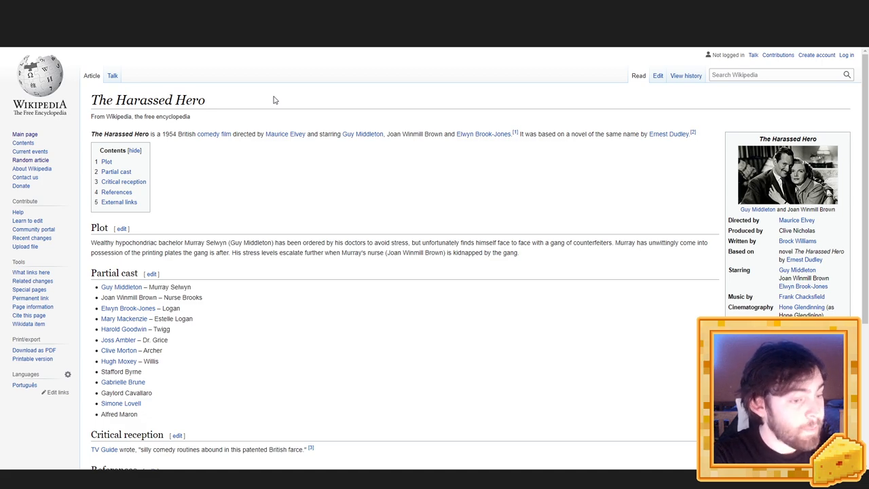
pyautogui.moveTo(265, 160)
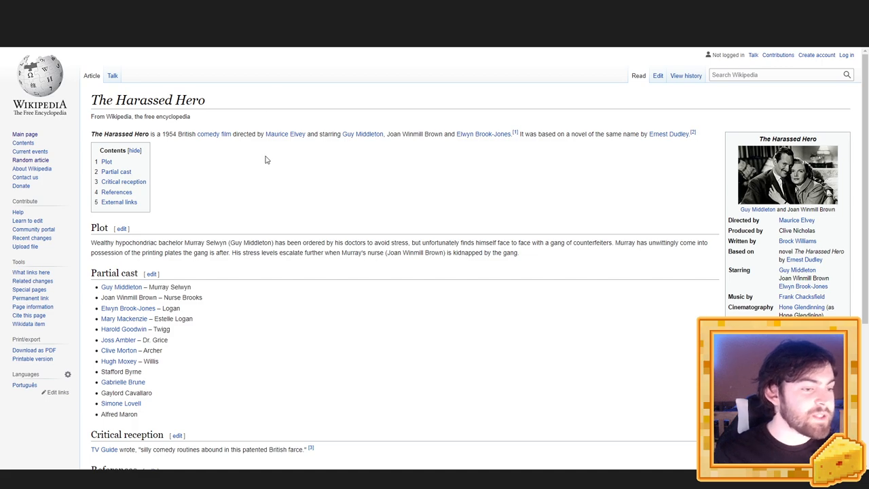
pyautogui.scroll(-3)
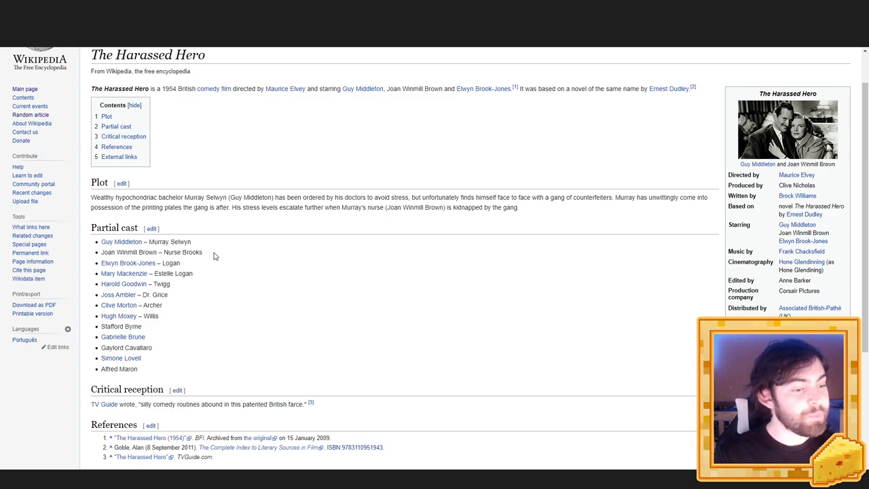
pyautogui.scroll(-3)
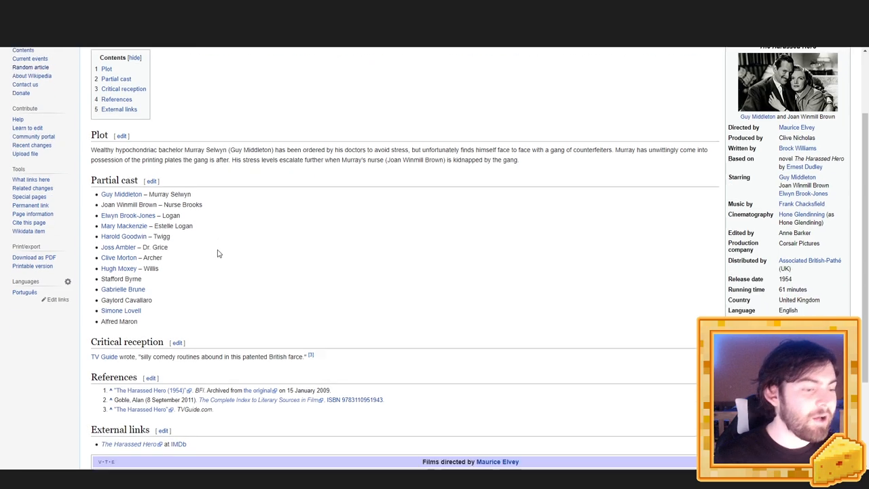
pyautogui.scroll(-3)
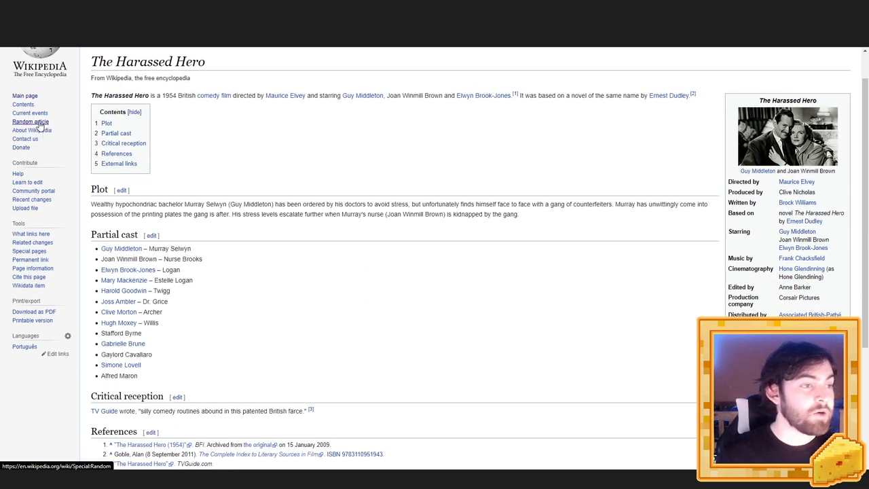
# Load the random article '1702 in Wales' and scroll down to read it.
pyautogui.click(31, 121)
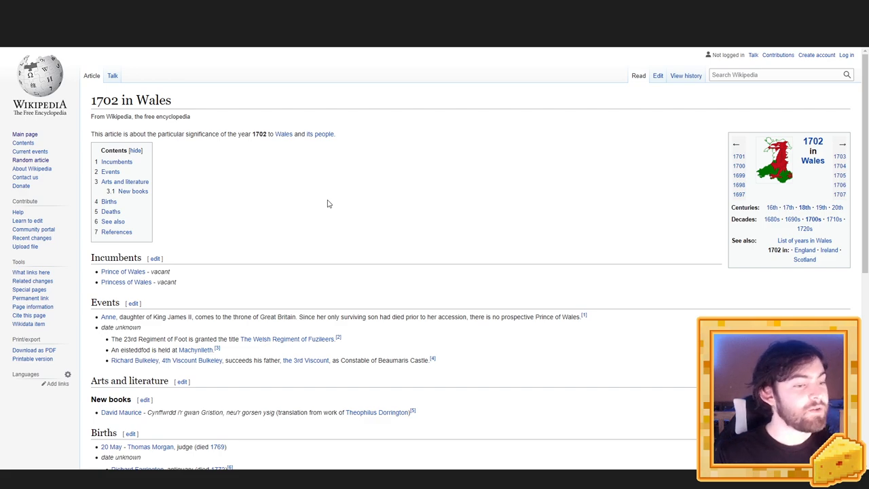
pyautogui.scroll(-3)
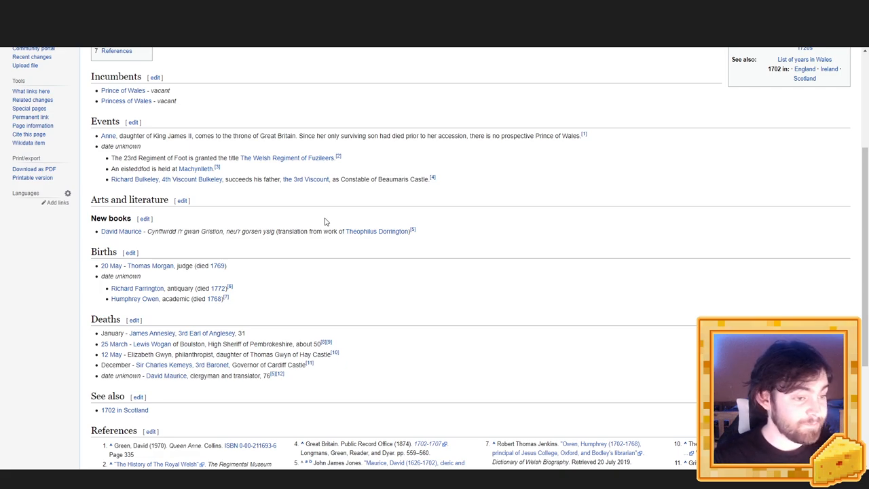
# Finish scrolling '1702 in Wales', then load the random article 'Riga City Theater'.
pyautogui.scroll(-3)
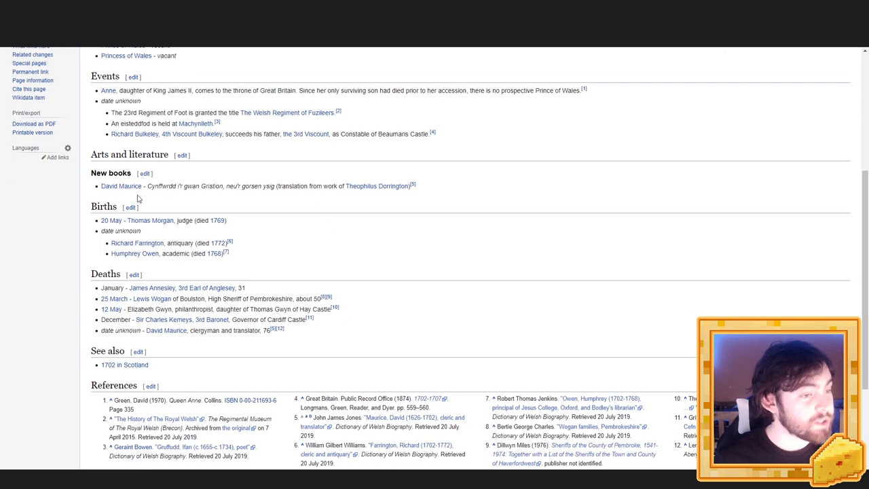
pyautogui.moveTo(372, 240)
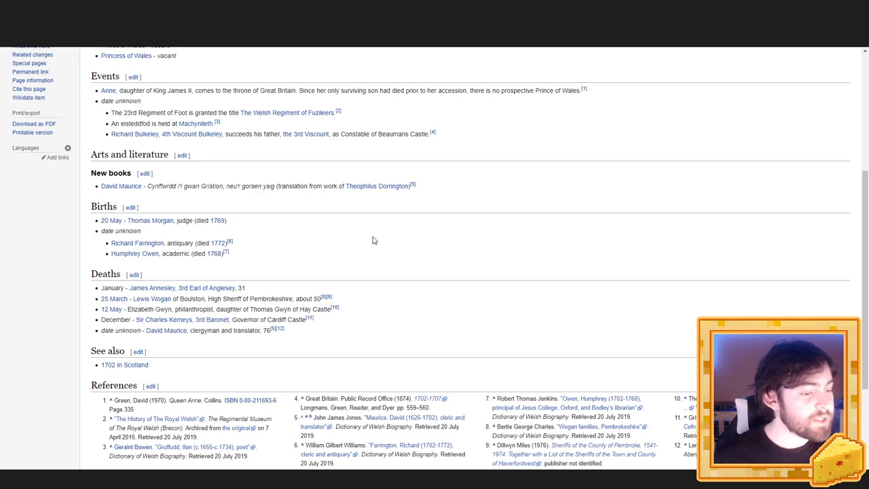
pyautogui.moveTo(163, 374)
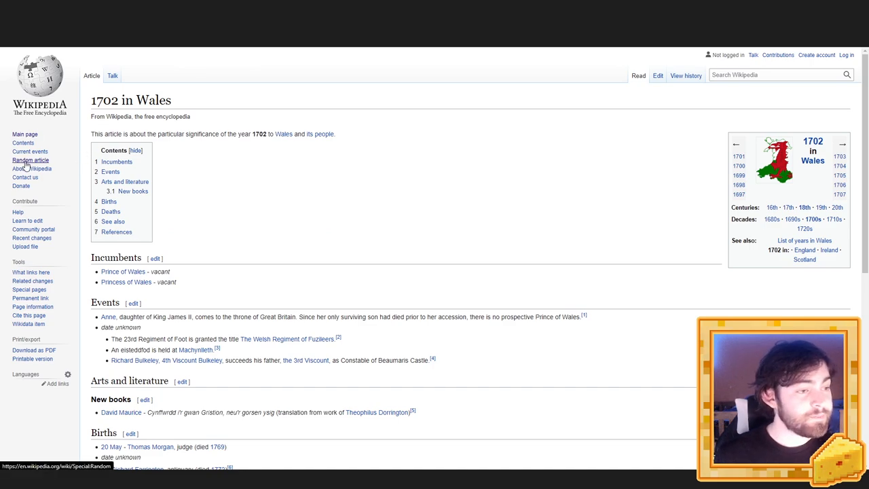
pyautogui.click(30, 160)
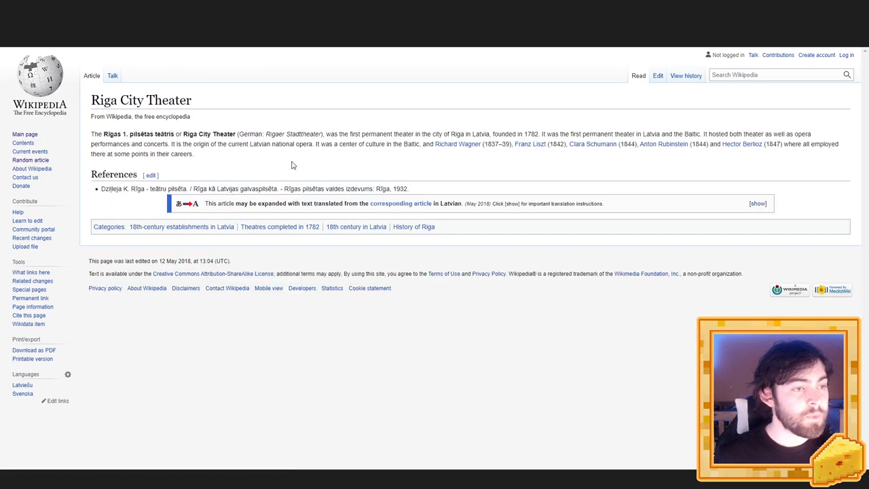